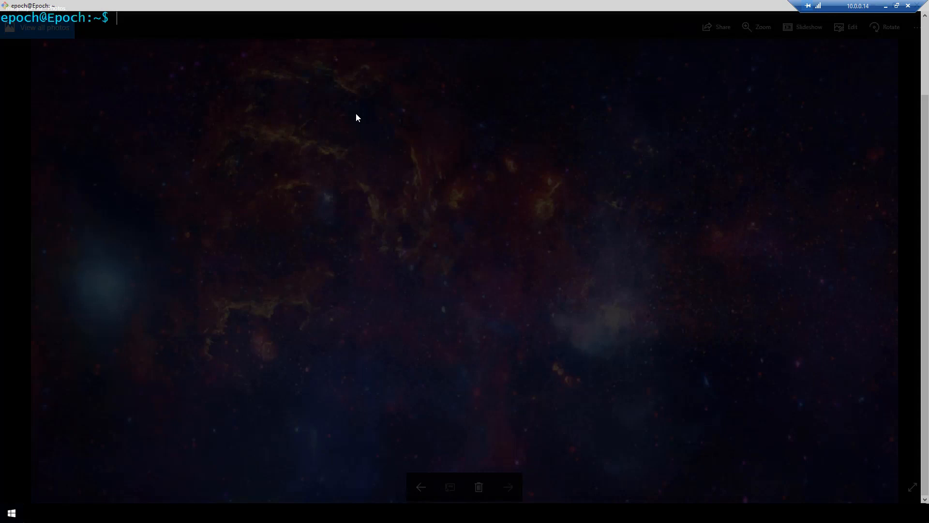
# Step: Confirm the home directory with pwd, make a hidden .keras directory and cd into it
pyautogui.write('pwd')
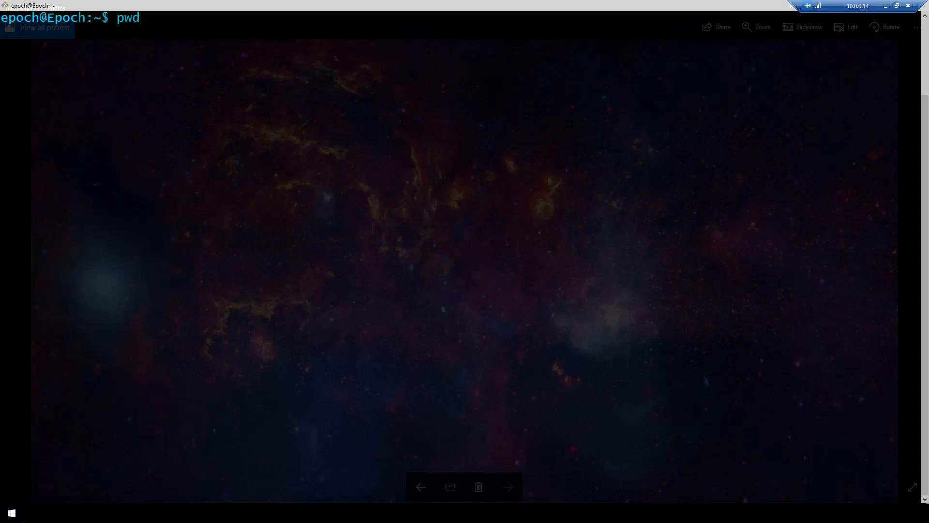
pyautogui.write('cle')
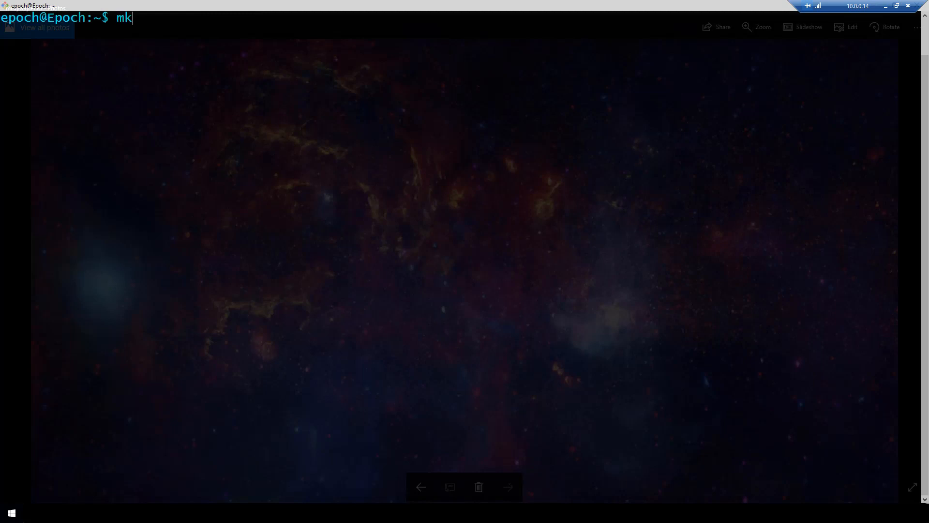
pyautogui.write('dir .keras')
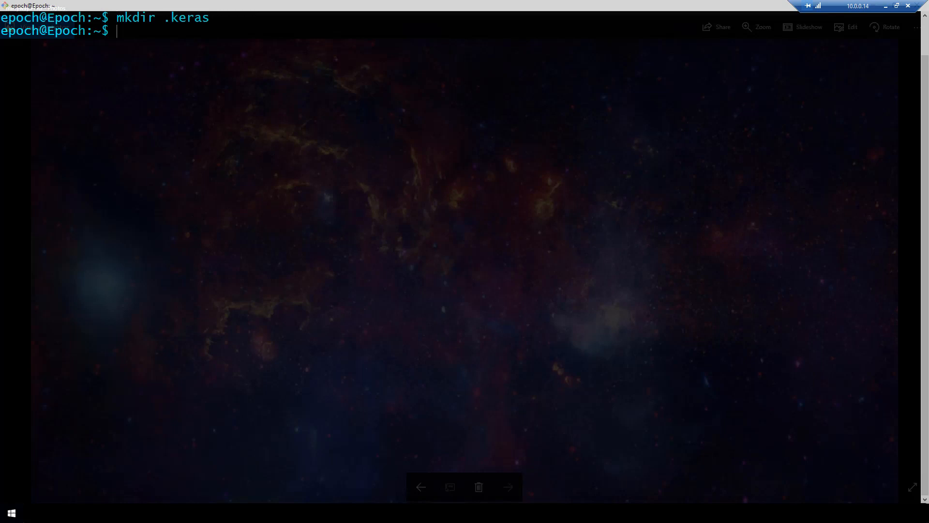
pyautogui.write('cd')
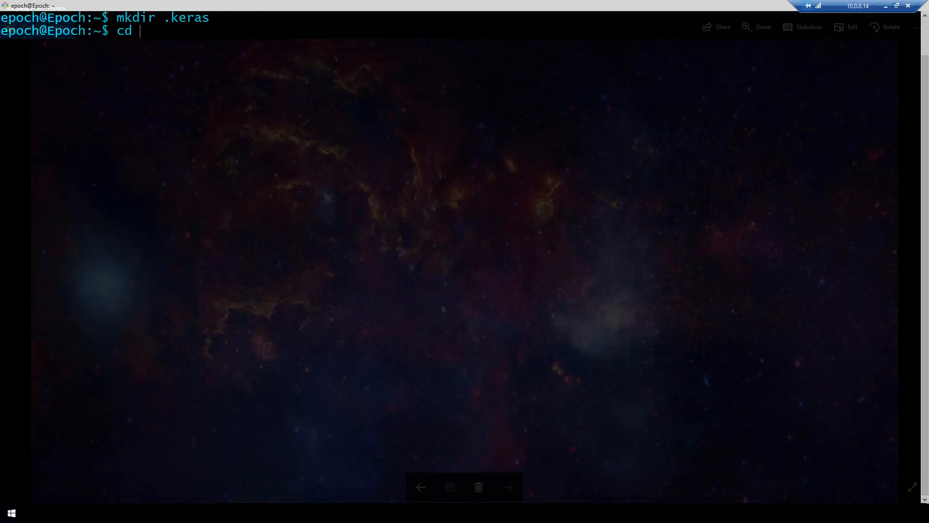
pyautogui.write('.keras/')
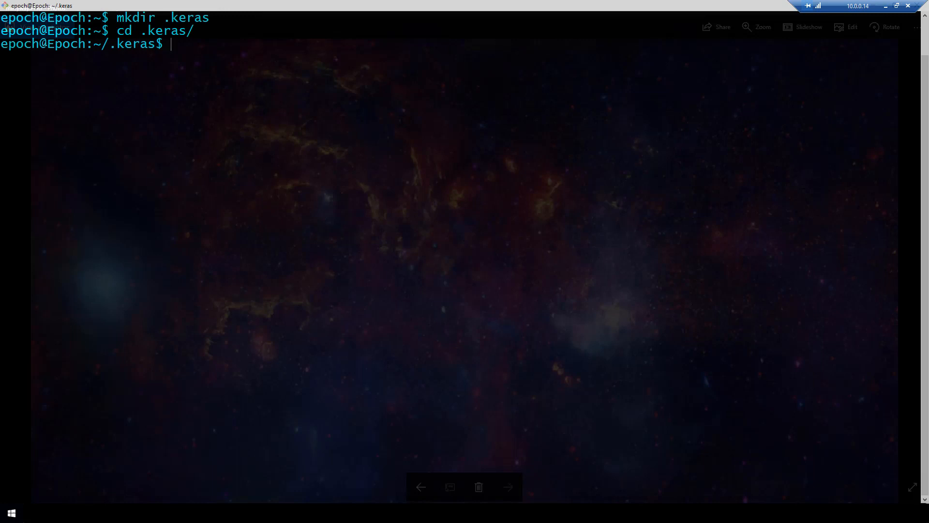
# Step: Create an empty keras.json with touch and start editing it in vim
pyautogui.write('touch')
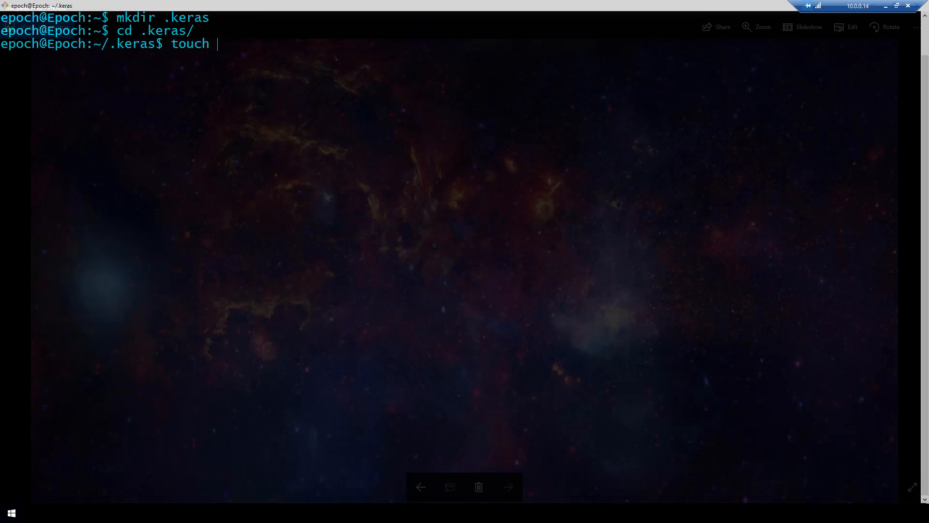
pyautogui.write('keras.json')
pyautogui.write('ls')
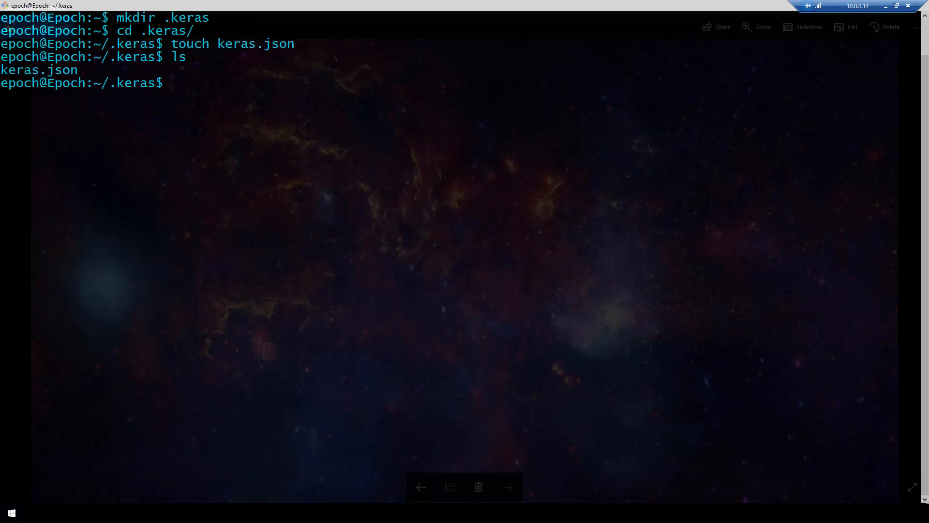
pyautogui.write('v')
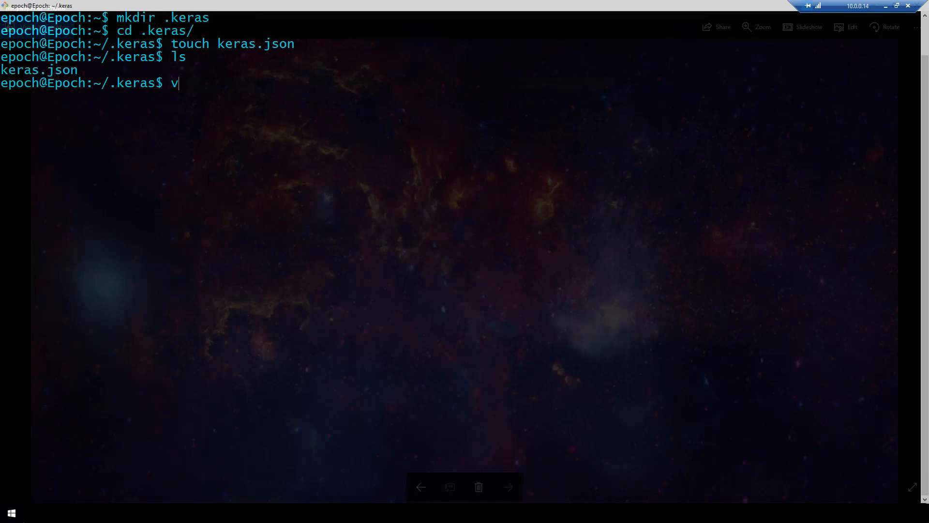
pyautogui.write('im')
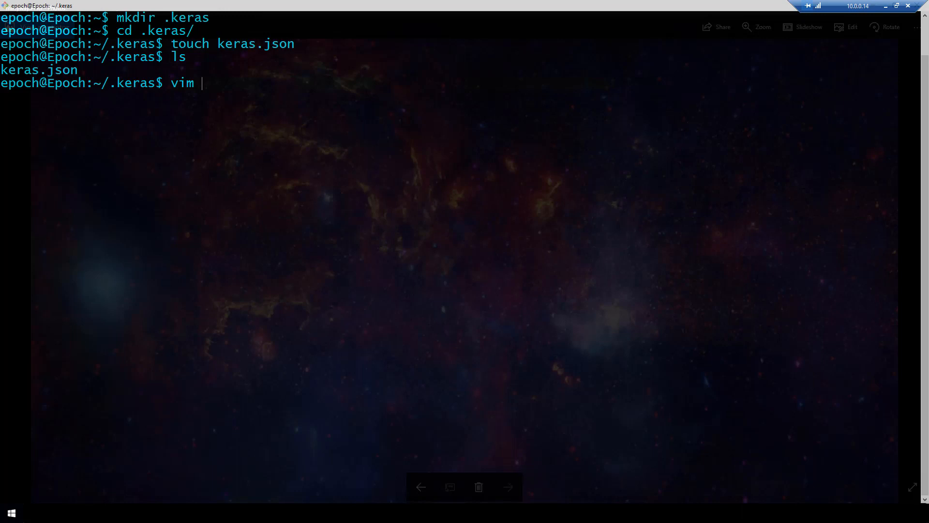
pyautogui.write('keras.json')
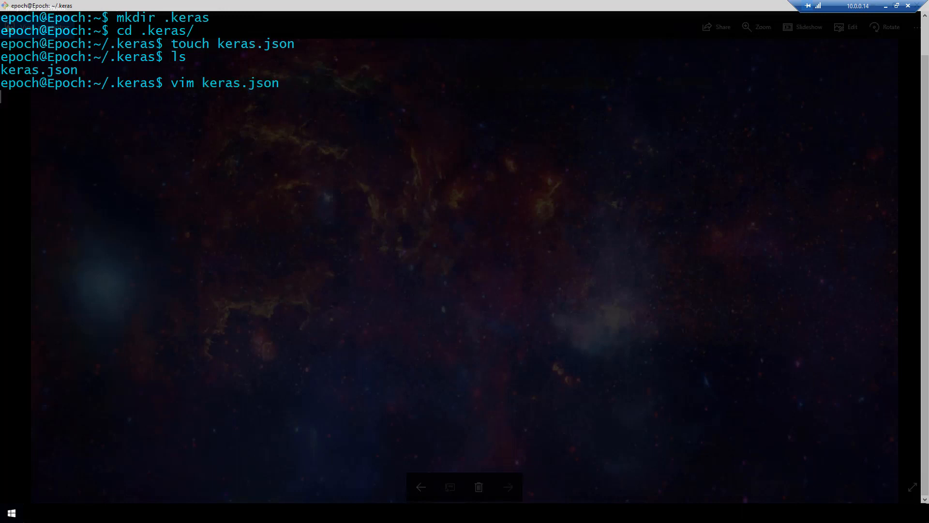
# Step: In insert mode, paste the Keras config: channels_first, epsilon 1e-07, float32, theano backend
pyautogui.press('i')
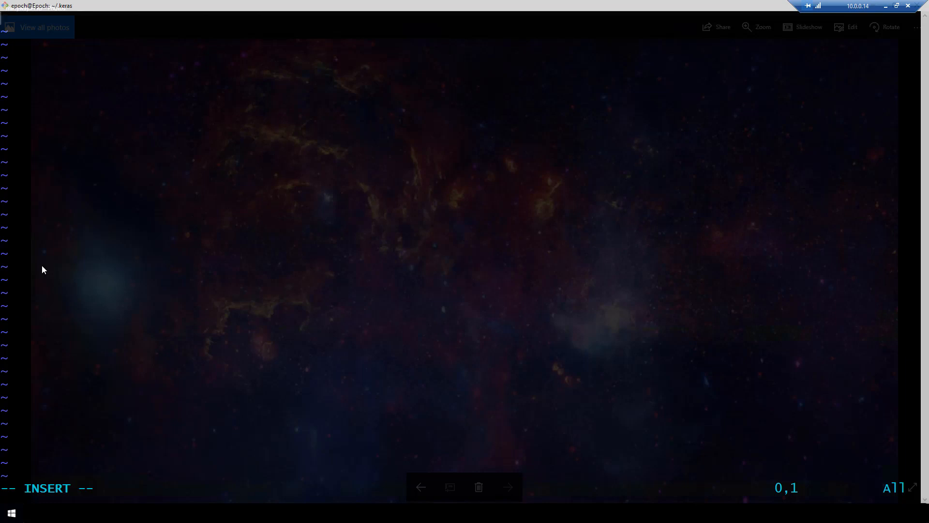
pyautogui.rightClick(43, 270)
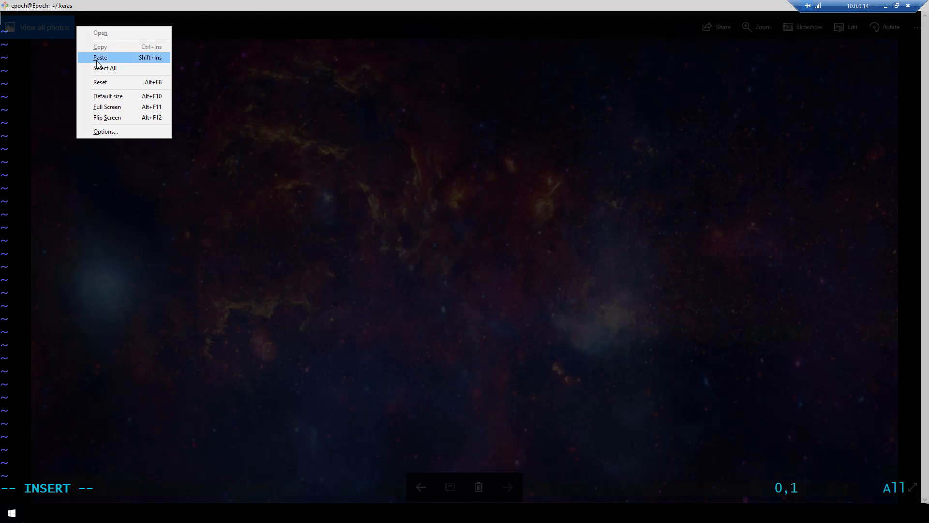
pyautogui.click(100, 57)
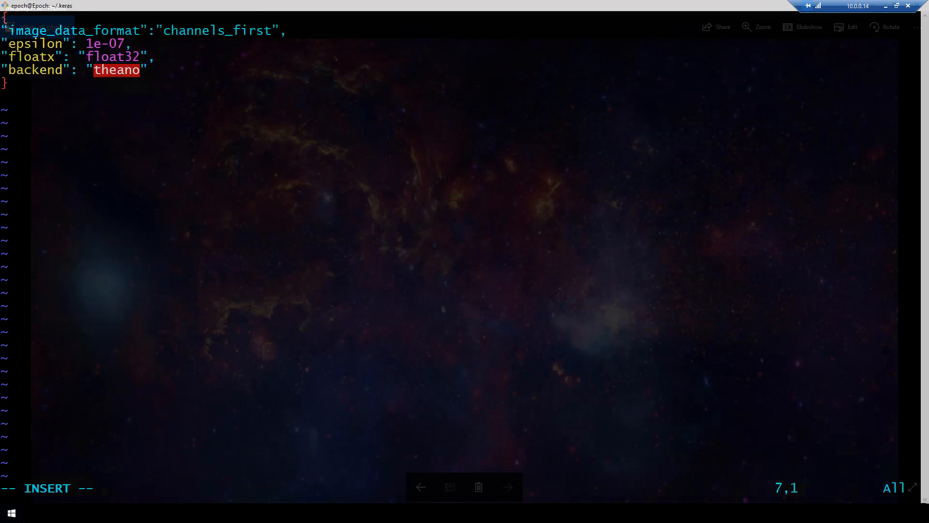